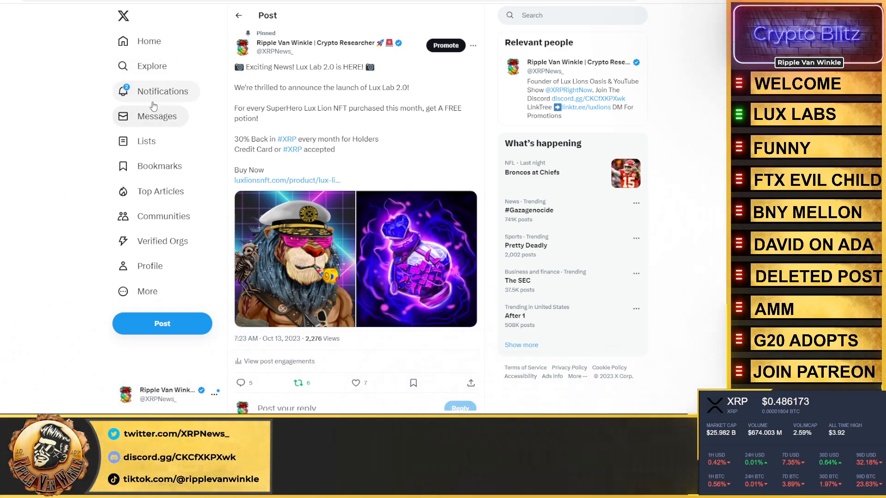
mouse_move(172, 85)
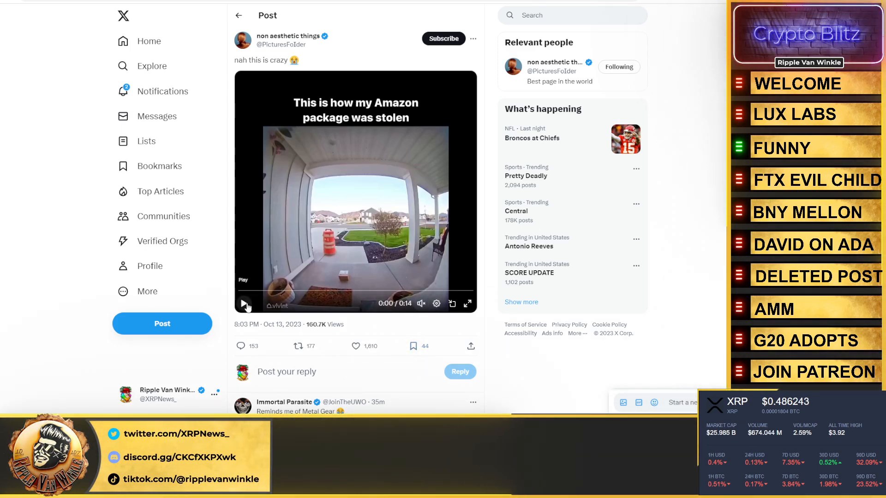
Play the stolen Amazon package video, then view John E Deaton's FTX all-hands meeting post
click(244, 304)
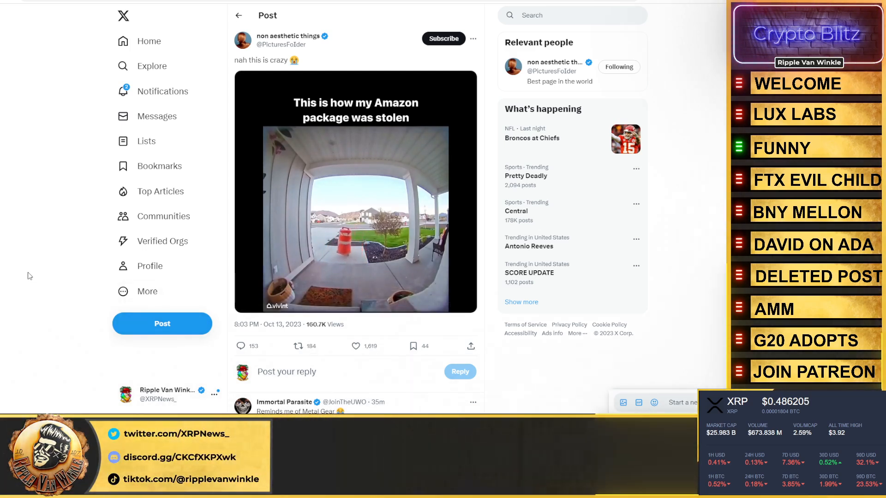
click(356, 192)
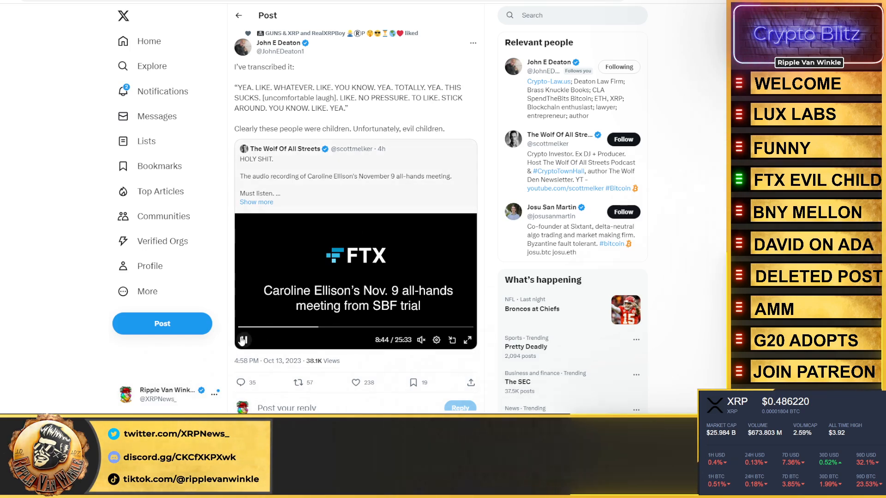
Play the Caroline Ellison FTX meeting recording before moving to Mr. Man's BNY Mellon post
click(243, 339)
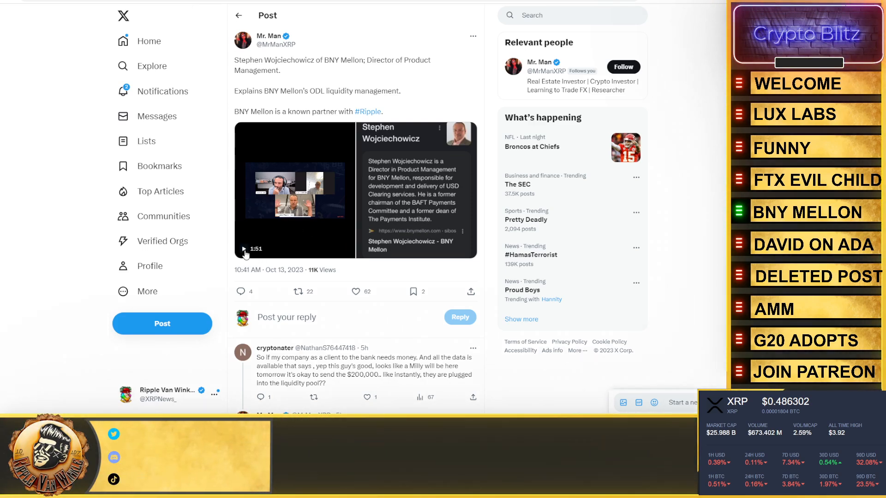
click(244, 253)
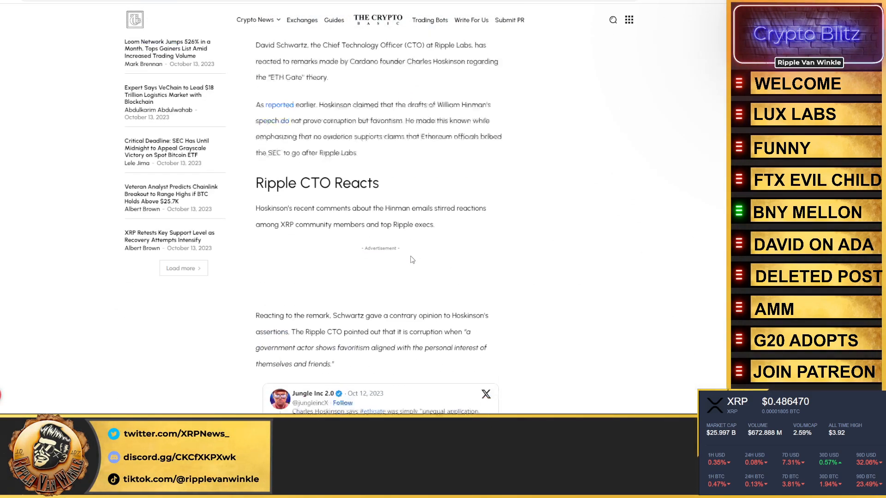
Scroll through The Crypto Basic article on Schwartz reacting to Hoskinson's ETHGate remarks
scroll(down, 3)
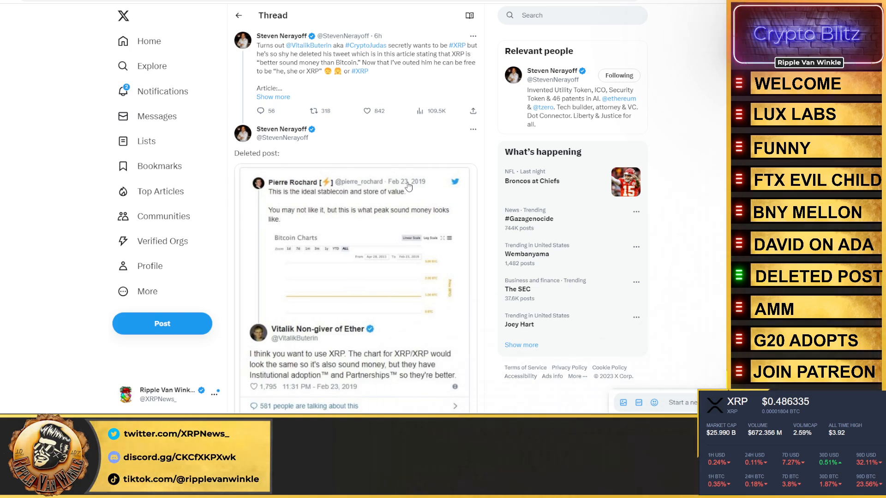
Scroll down Steven Nerayoff's thread to the engagement stats and replies about Vitalik's deleted tweet
scroll(down, 3)
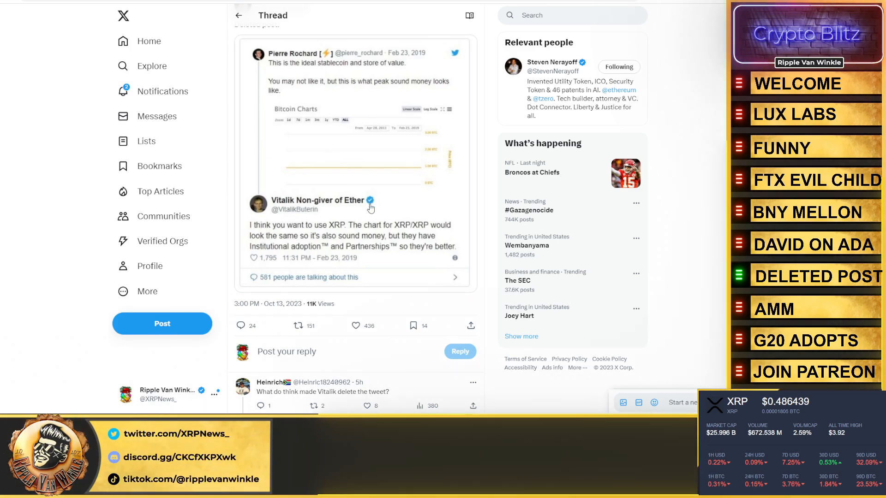
mouse_move(298, 263)
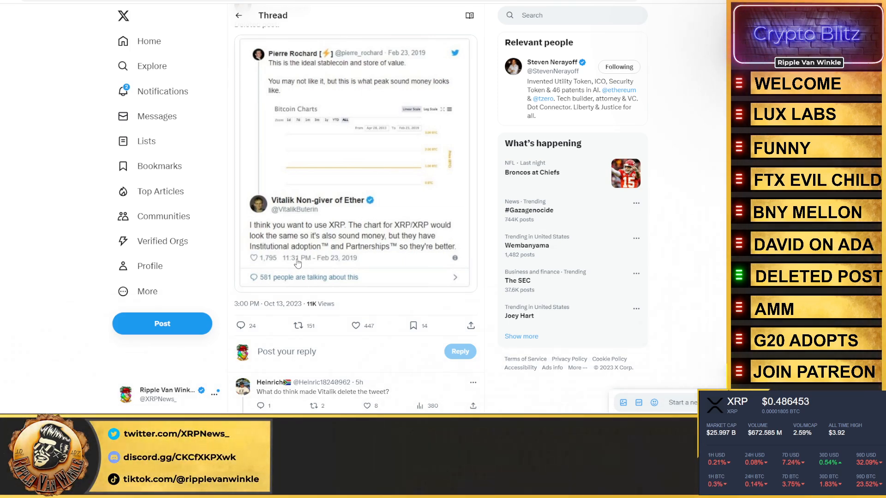
Return to Mr. Man's BNY Mellon post and switch to the CoinGape G20 crypto roadmap article
click(808, 212)
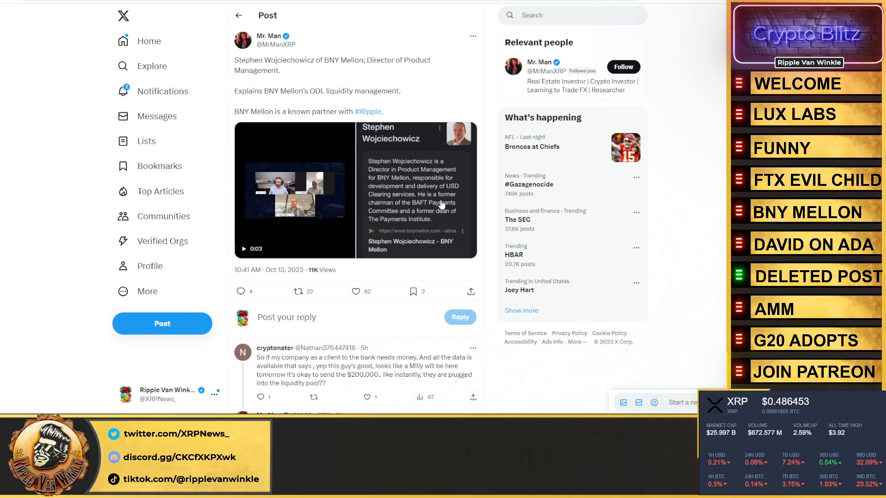
mouse_move(482, 128)
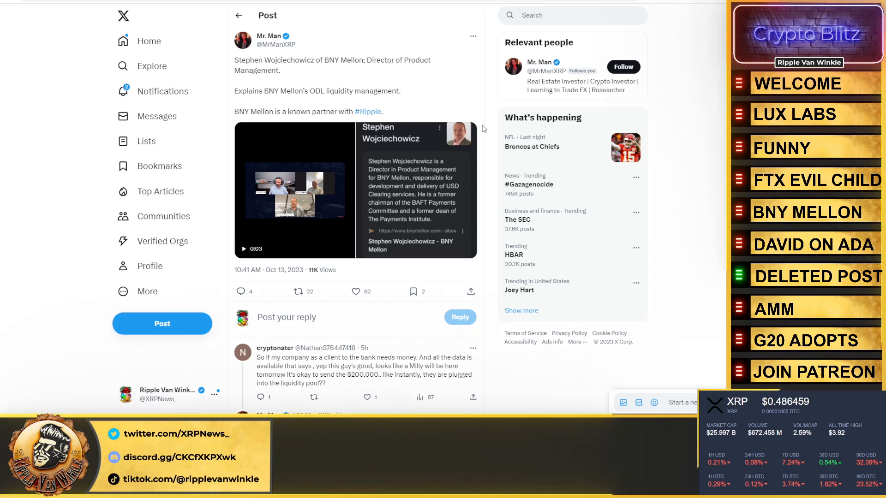
mouse_move(399, 168)
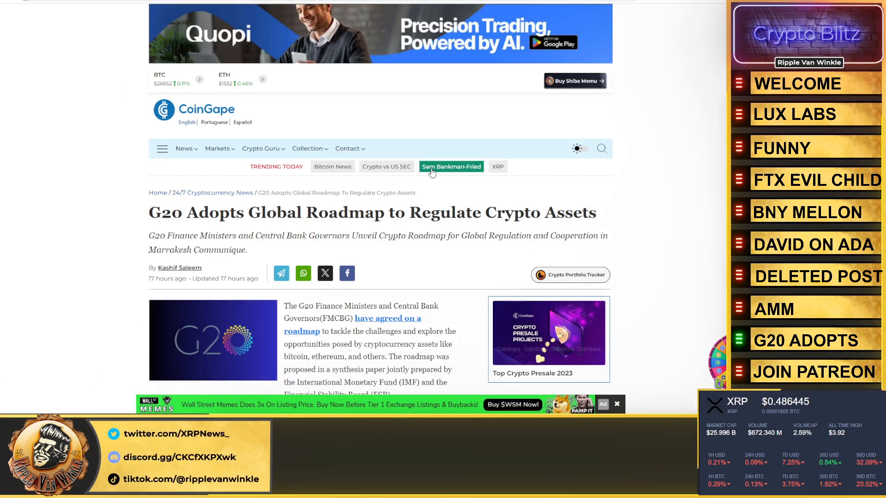
mouse_move(495, 285)
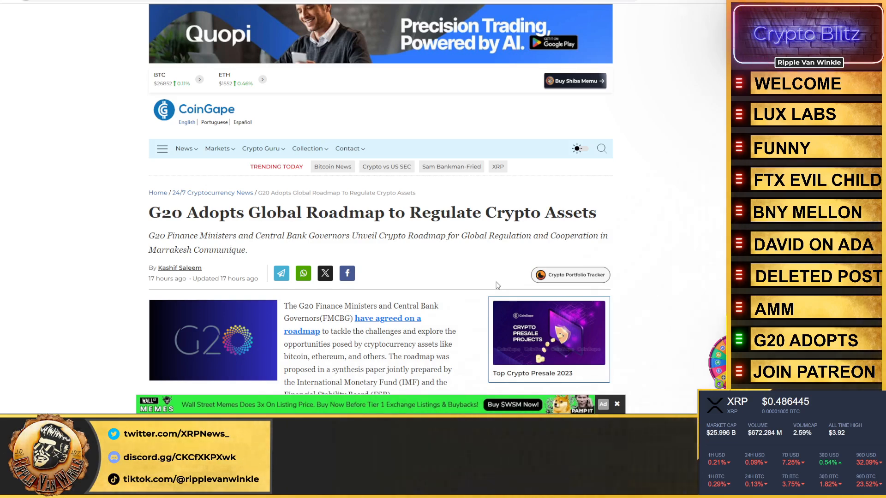